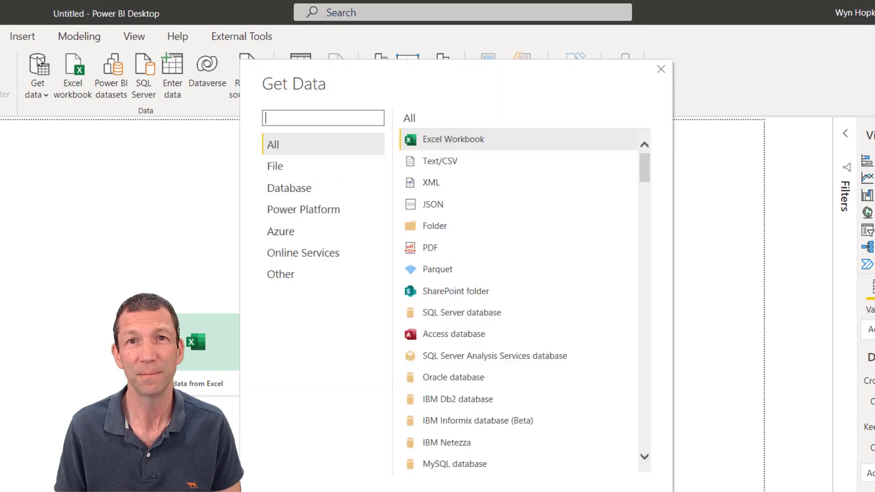
mouse_move(455, 230)
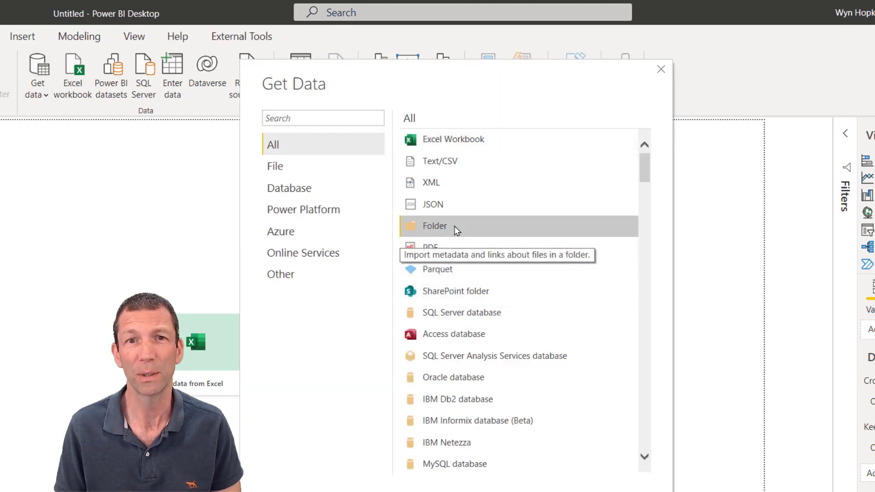
Connect to the folder C:\Users\whopkins\Desktop\Power Query Demo\BIG CSVs as a data source.
double_click(434, 226)
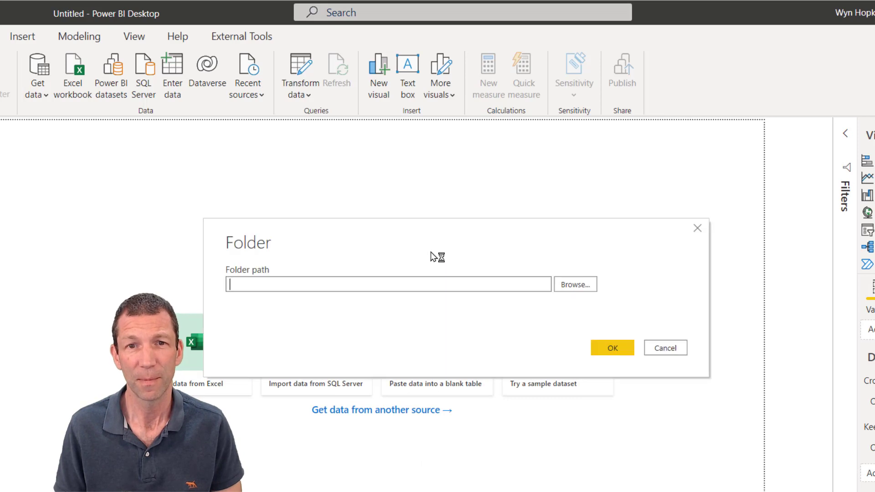
type("C:\\Users\\whopkins\\Desktop\\Power Query Demo\\BIG CSVs")
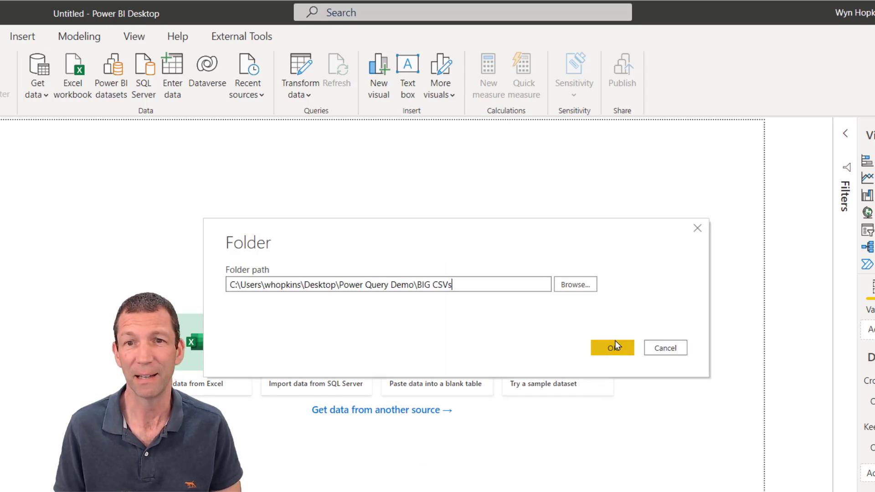
left_click(612, 348)
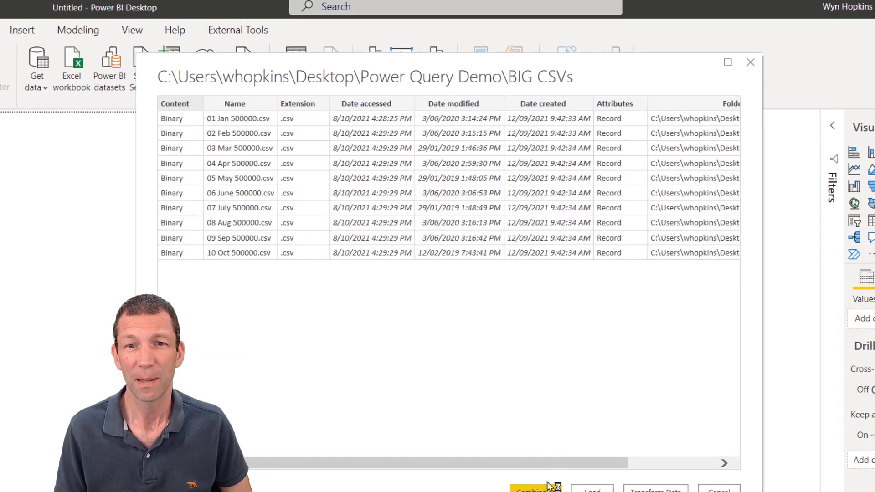
Combine and transform the ten CSV files using comma-delimited Date, Code, Cost settings.
left_click(528, 452)
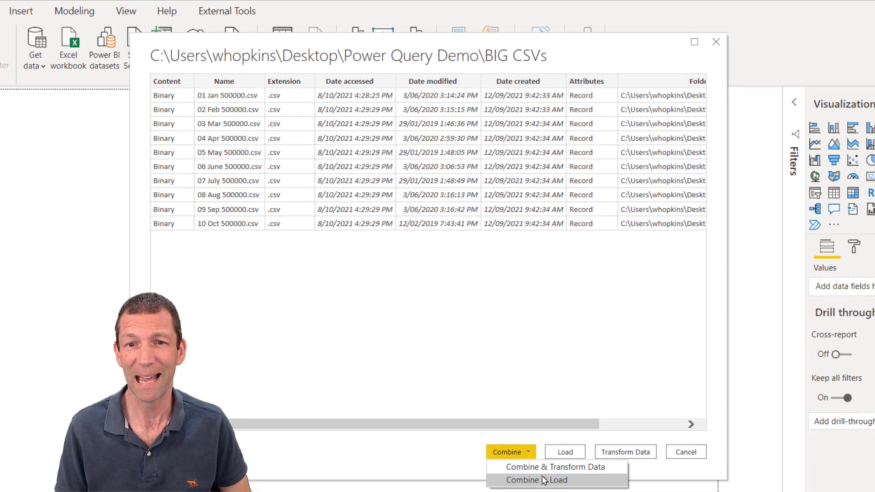
mouse_move(555, 467)
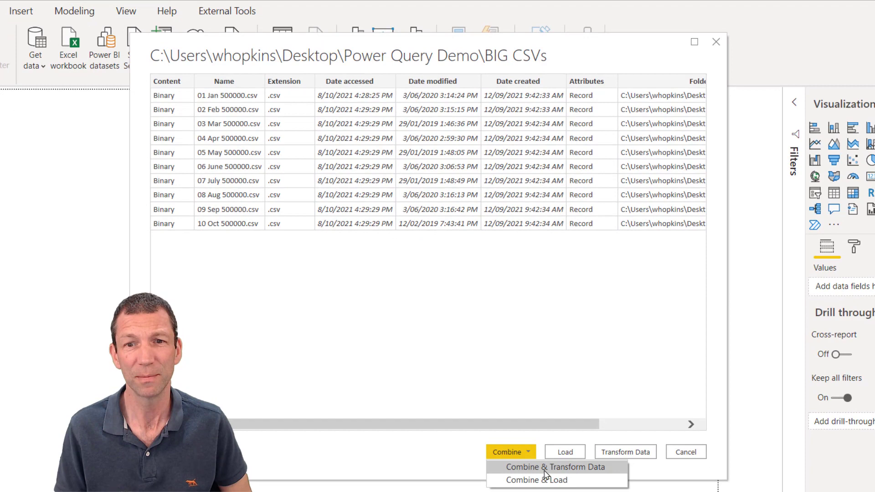
left_click(554, 468)
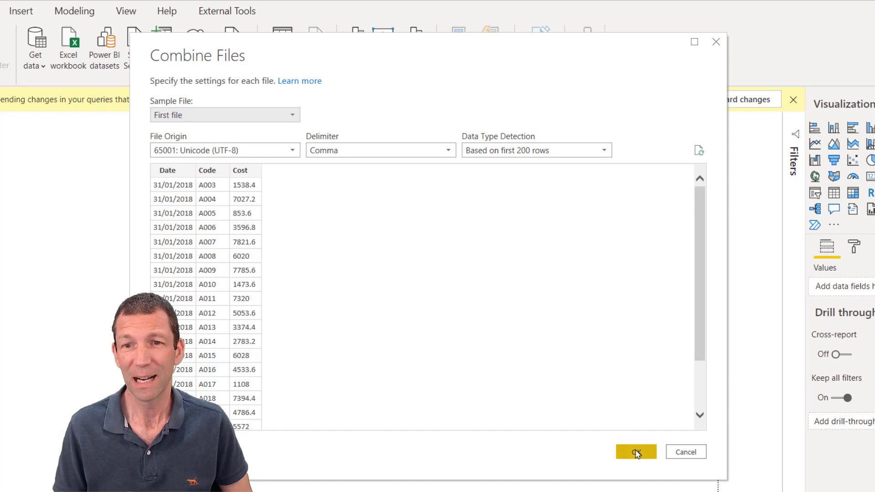
left_click(635, 452)
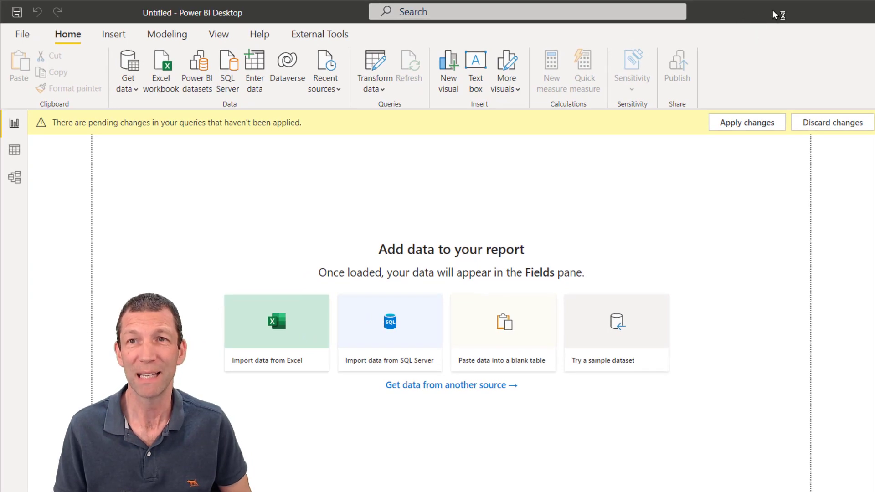
Select the Cost column of the combined BIG CSVs query for multiplication.
left_click(370, 65)
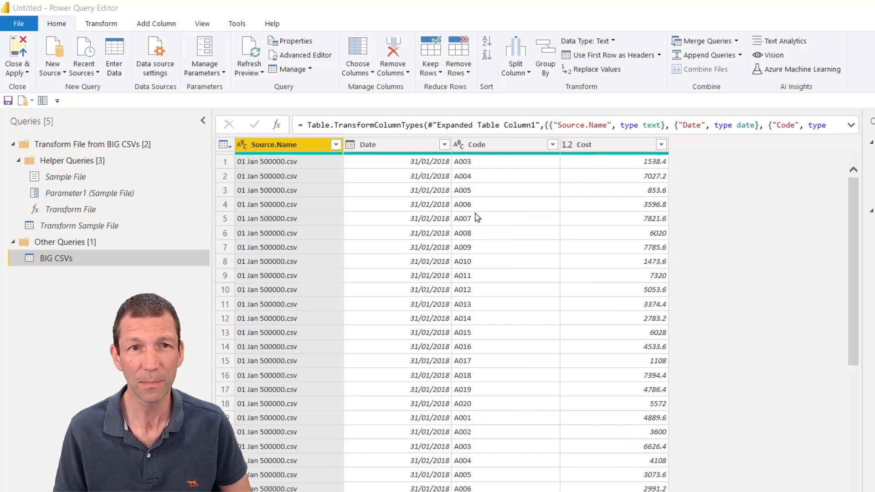
left_click(586, 144)
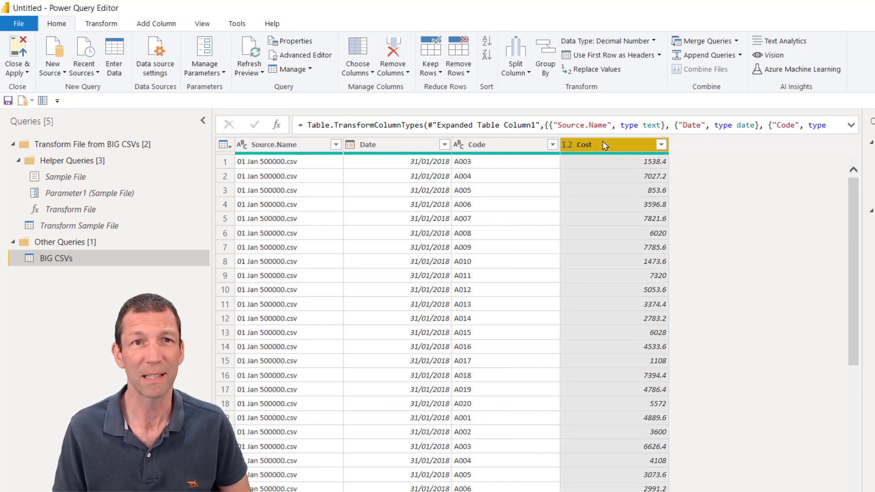
scroll("down", 3)
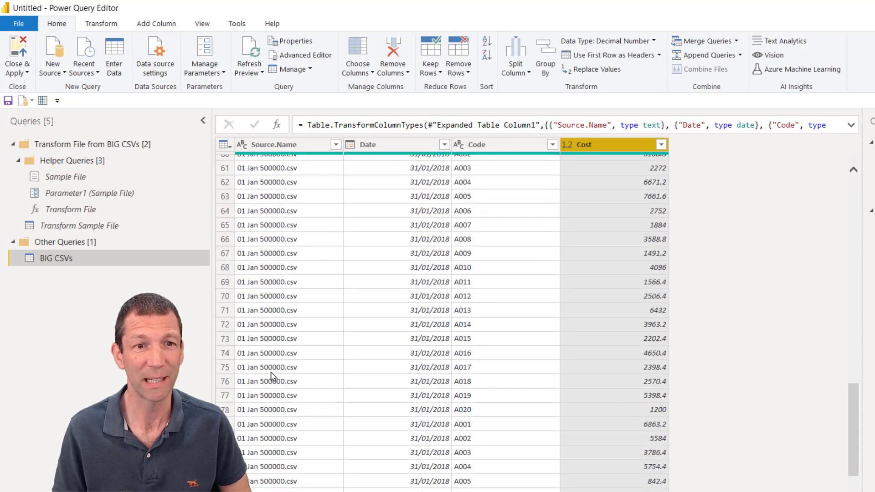
mouse_move(283, 473)
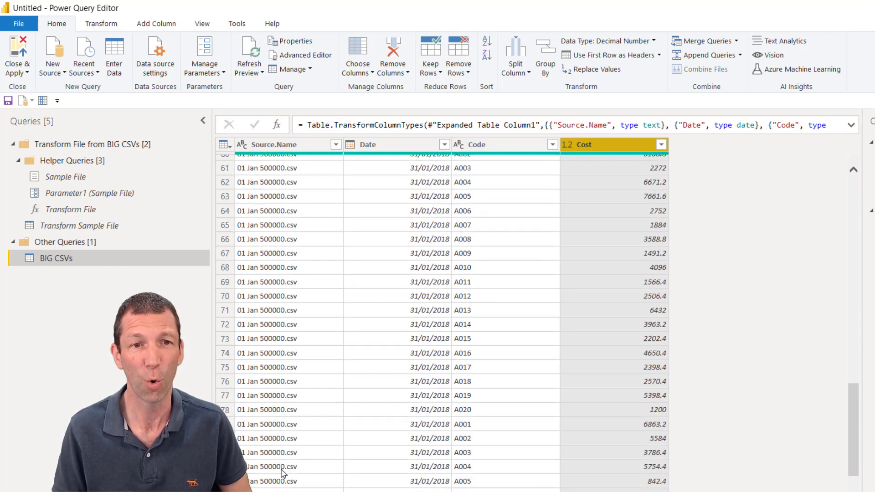
mouse_move(295, 365)
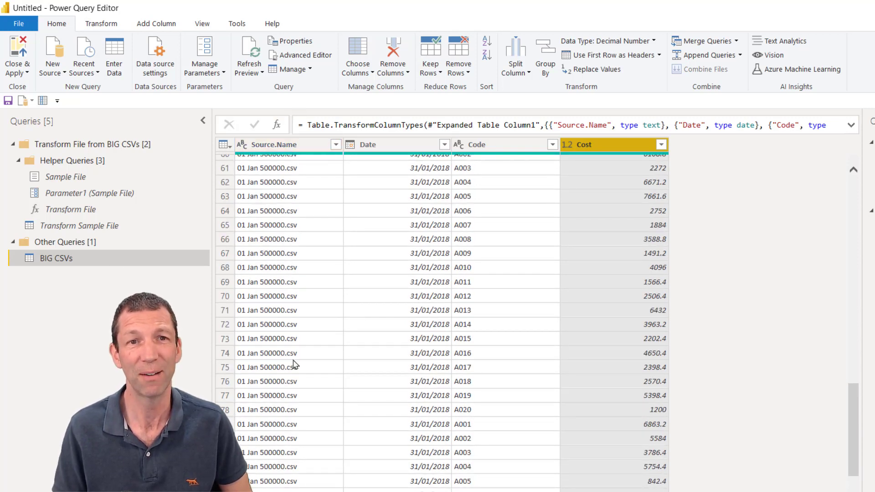
scroll("up", 3)
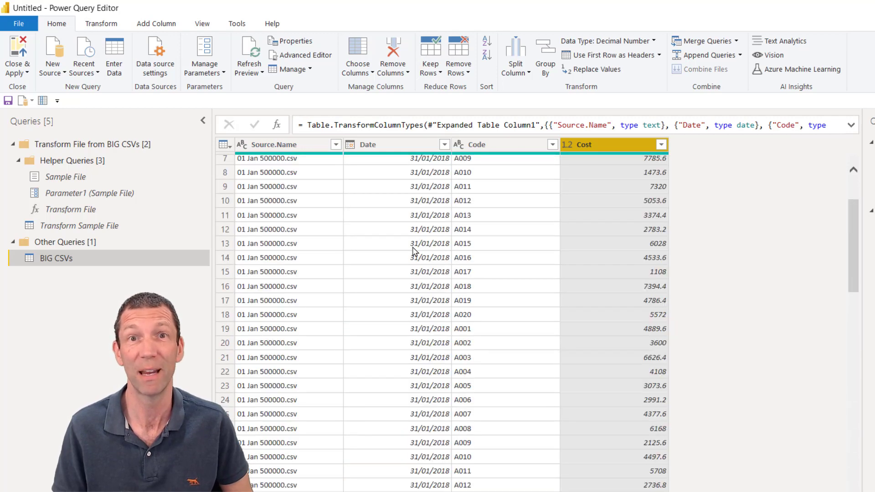
mouse_move(514, 169)
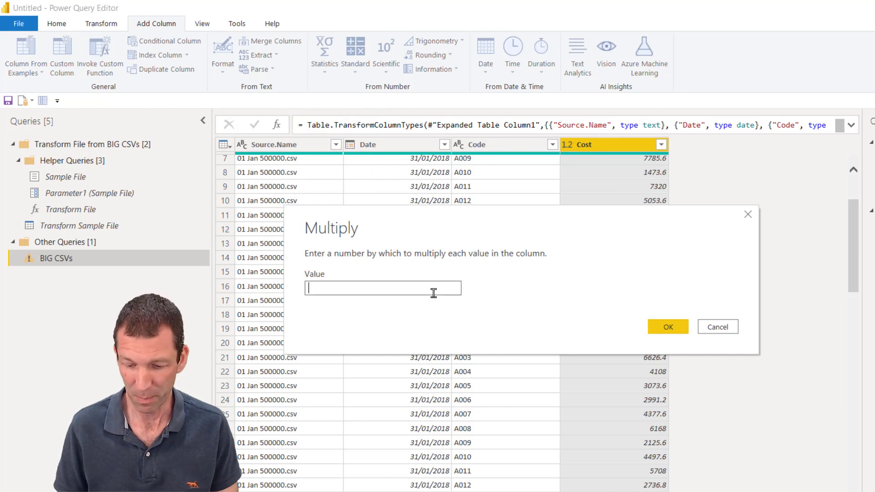
Multiply Cost by 0.1 and rename the new Multiplication column to Calc Column.
type("0.1")
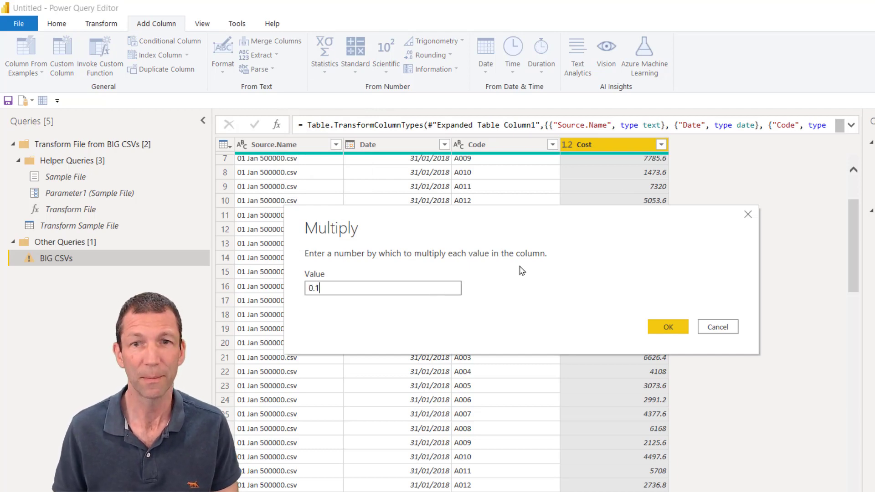
left_click(667, 326)
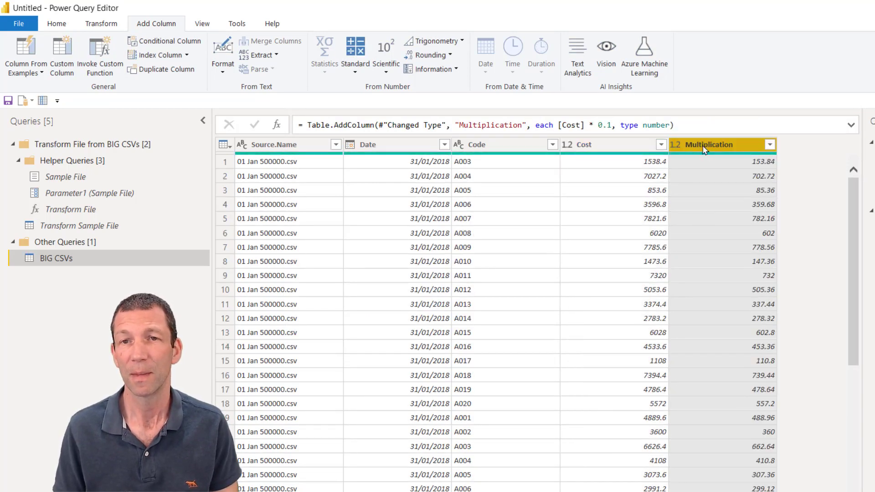
double_click(709, 145)
type("Calc Column")
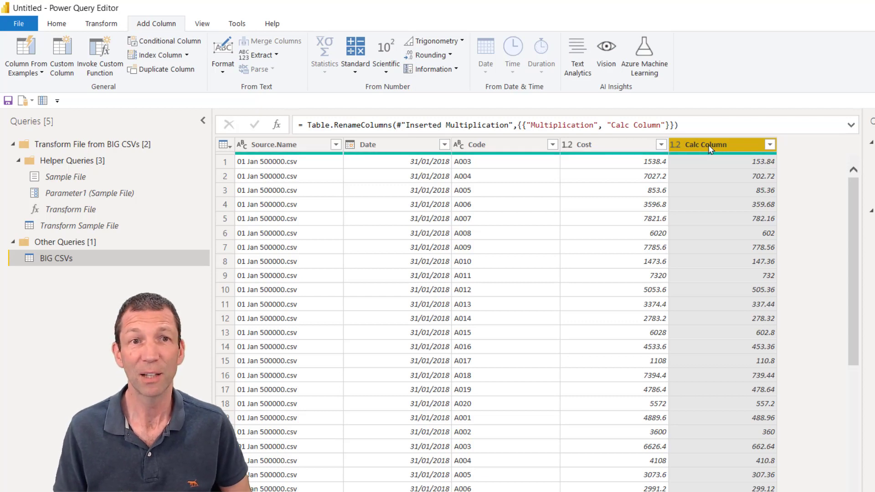
mouse_move(431, 278)
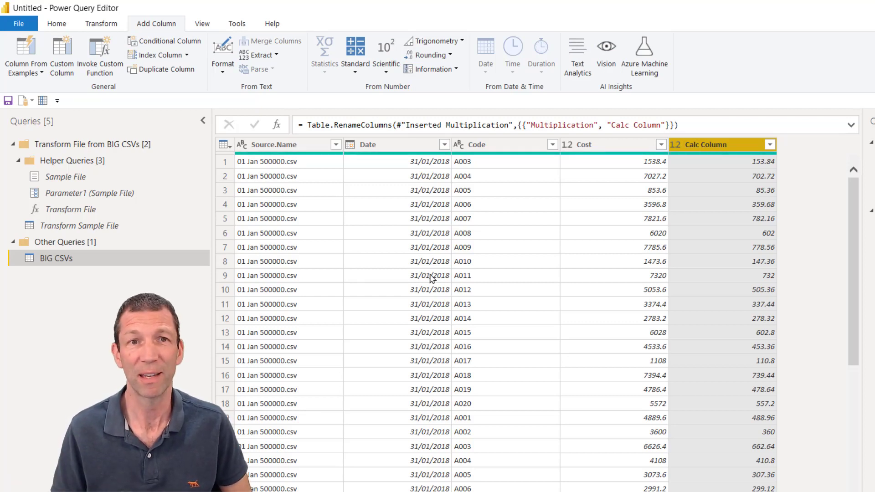
mouse_move(57, 23)
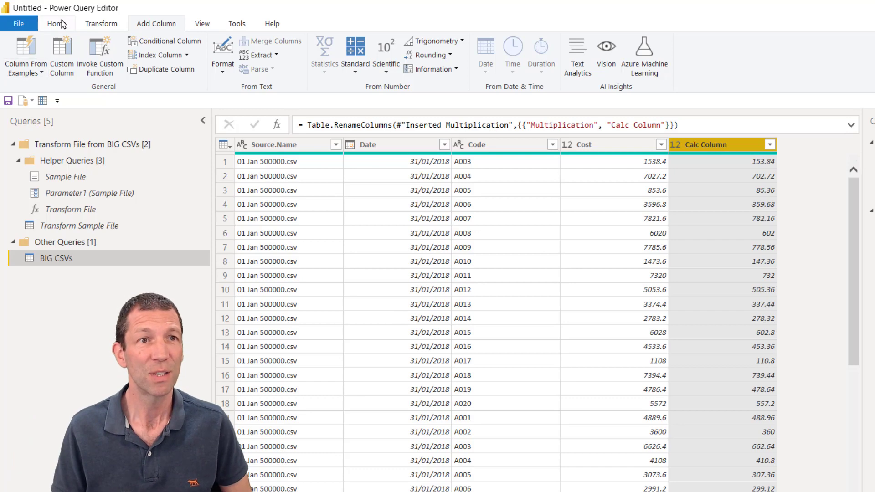
left_click(55, 23)
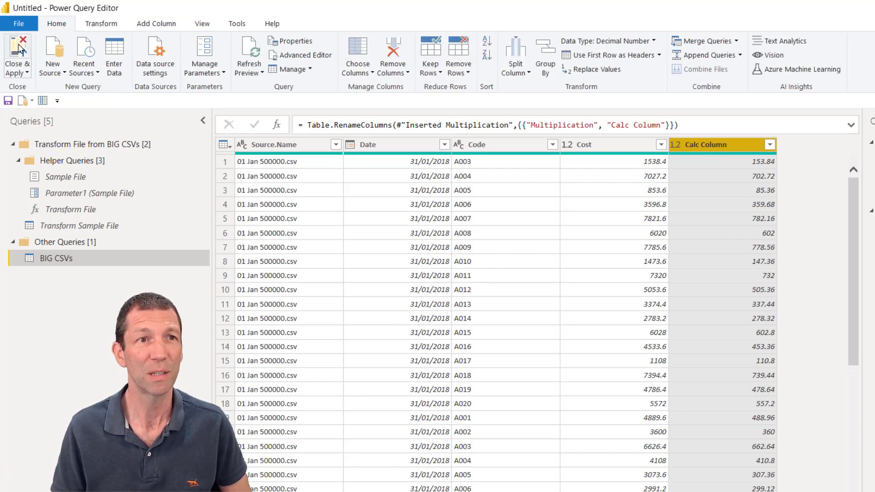
Close & Apply the query and view the BIG CSVs table in Data view.
left_click(17, 56)
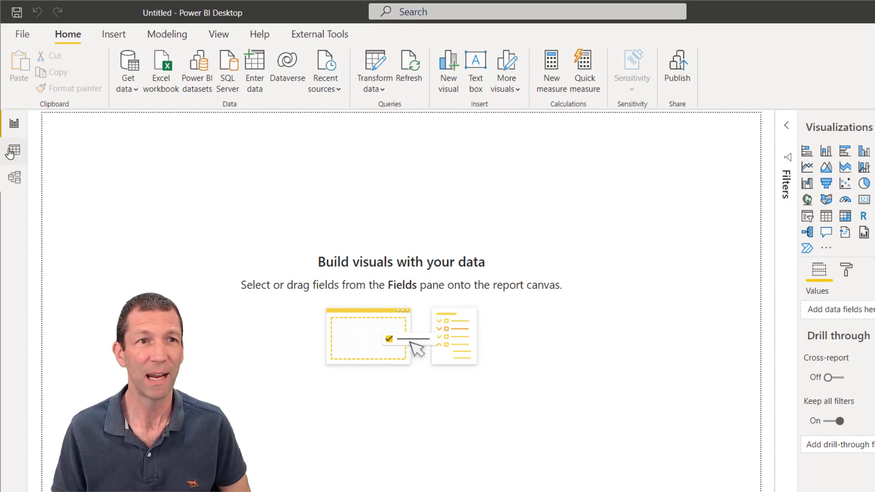
left_click(14, 148)
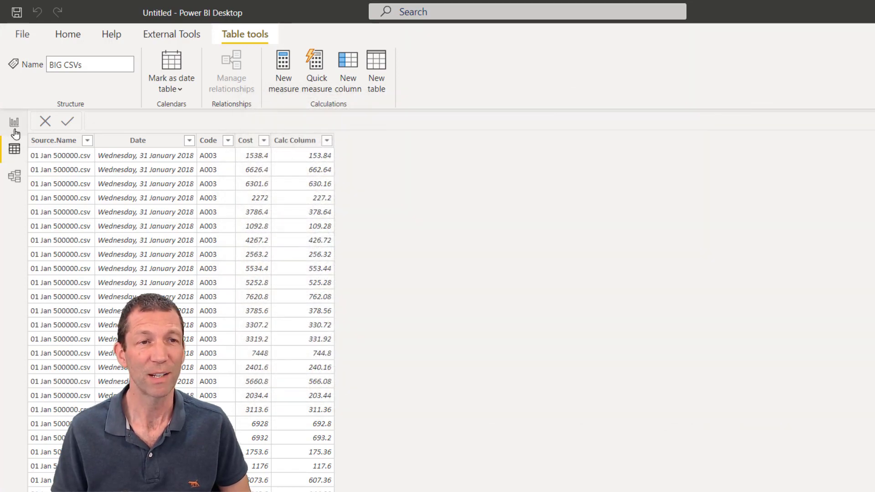
Browse the DAX Studio sponsors page at daxstudio.org in Chrome.
left_click(172, 34)
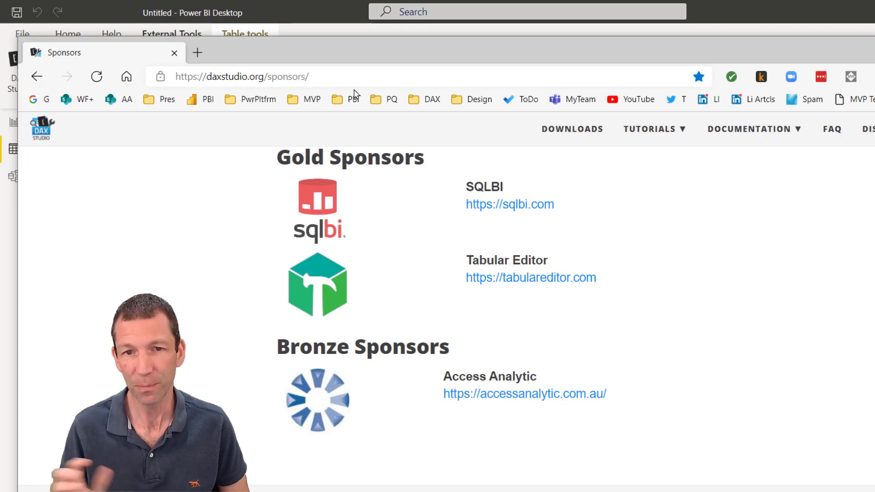
mouse_move(252, 227)
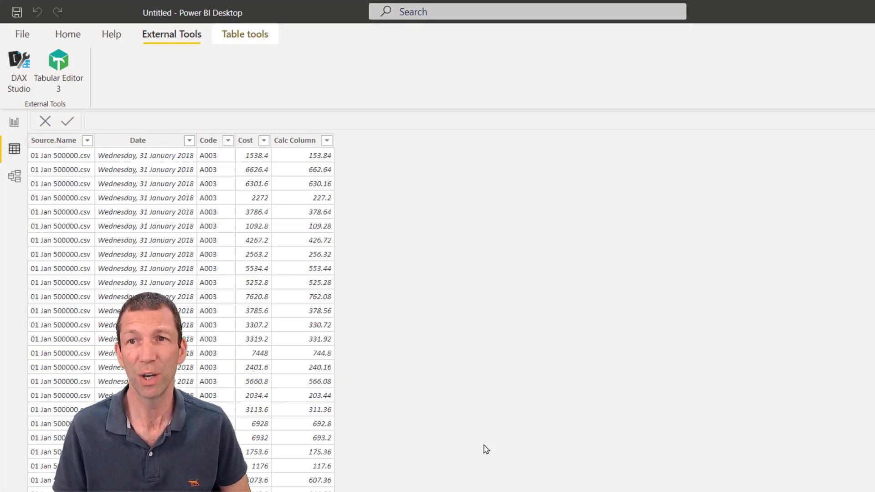
Launch DAX Studio and connect it to the Untitled PBI / SSDT model.
left_click(18, 67)
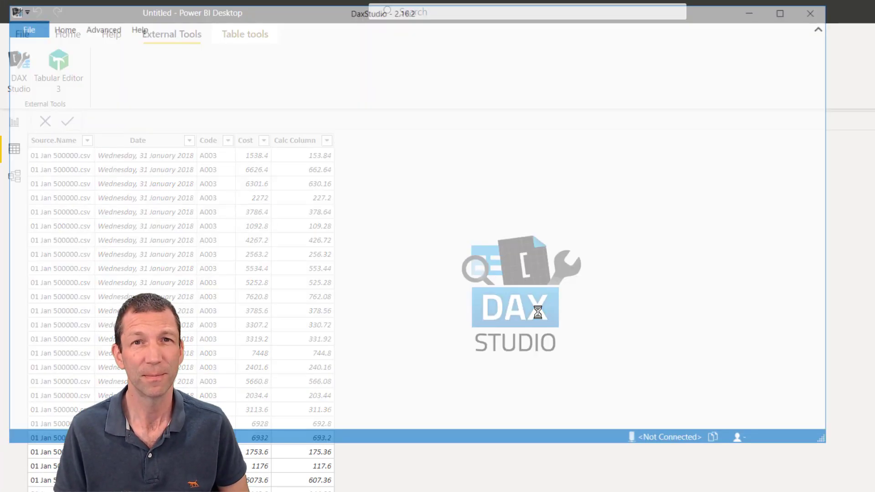
left_click(18, 61)
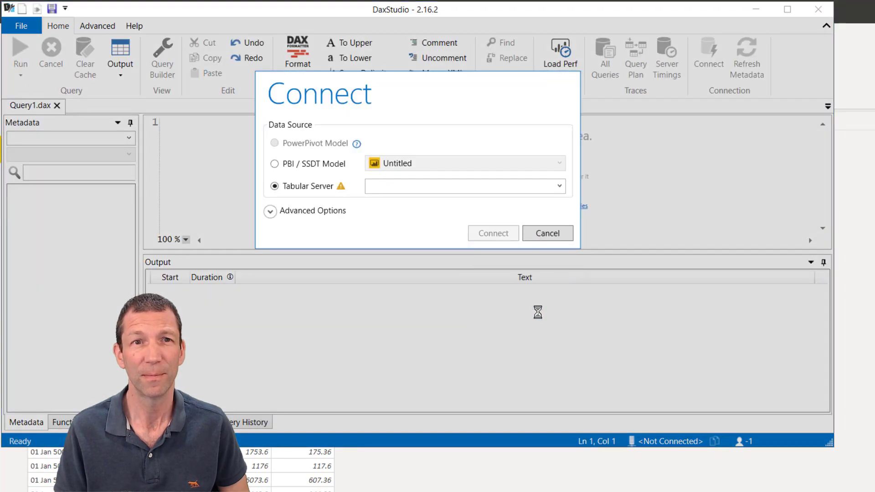
left_click(274, 163)
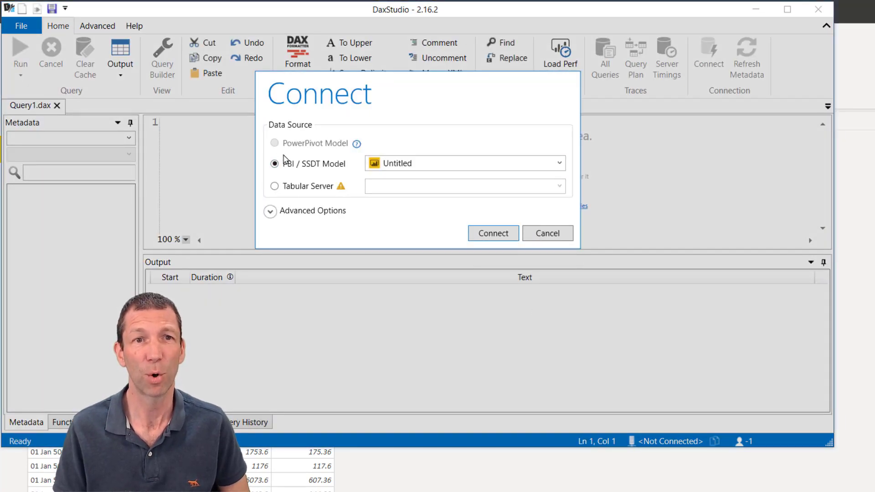
mouse_move(575, 387)
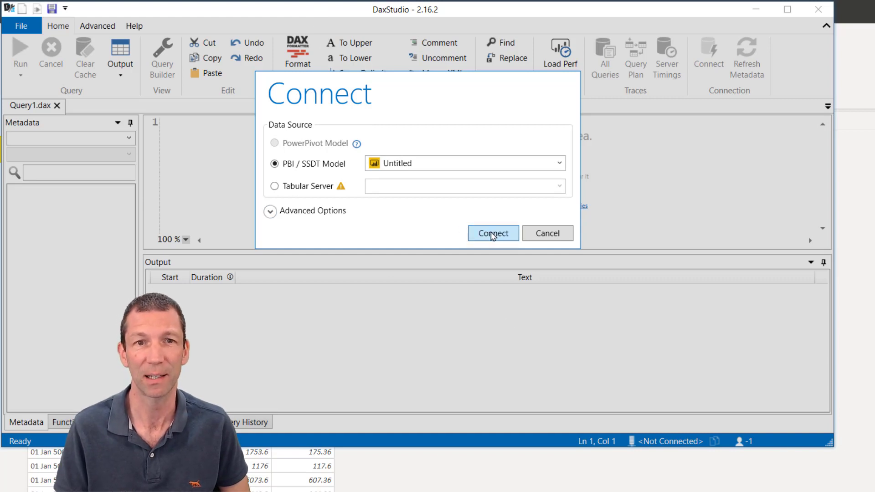
left_click(492, 233)
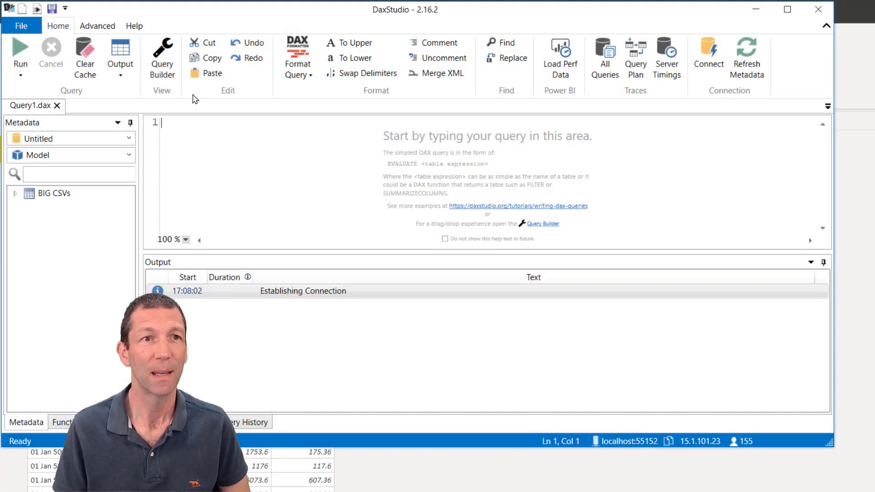
left_click(97, 25)
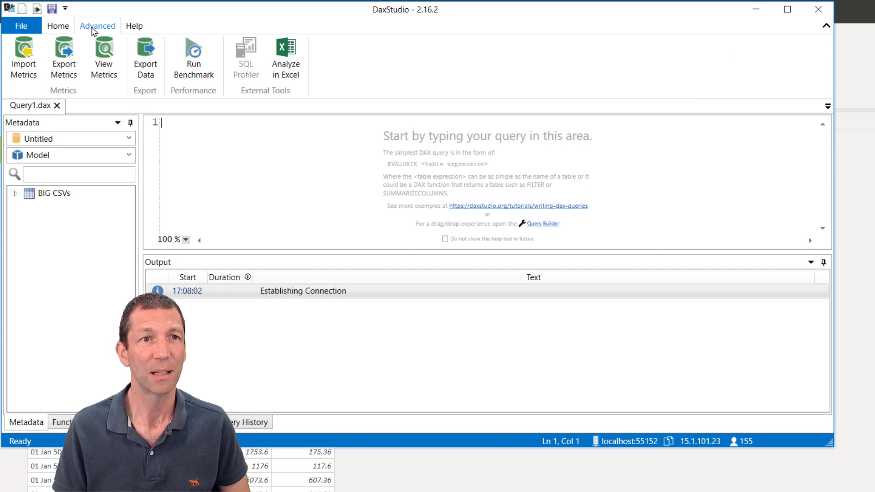
mouse_move(145, 56)
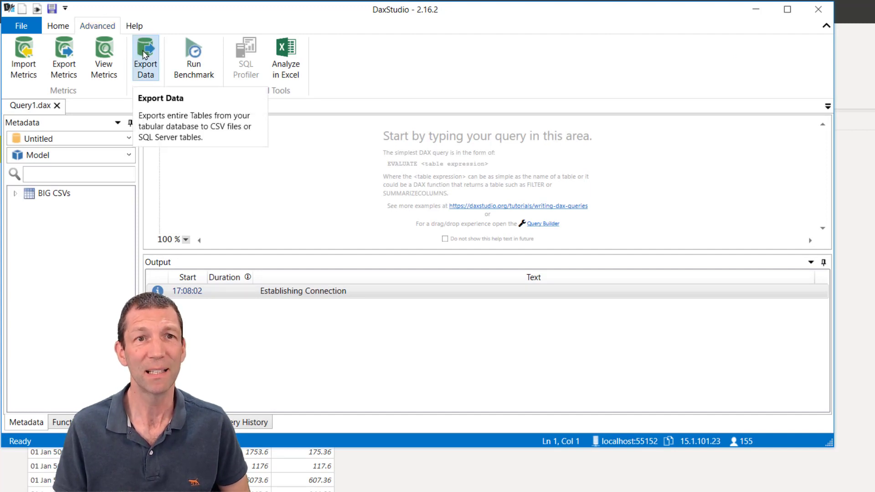
Export the BIG CSVs table as a comma-delimited CSV file to the desktop.
left_click(145, 58)
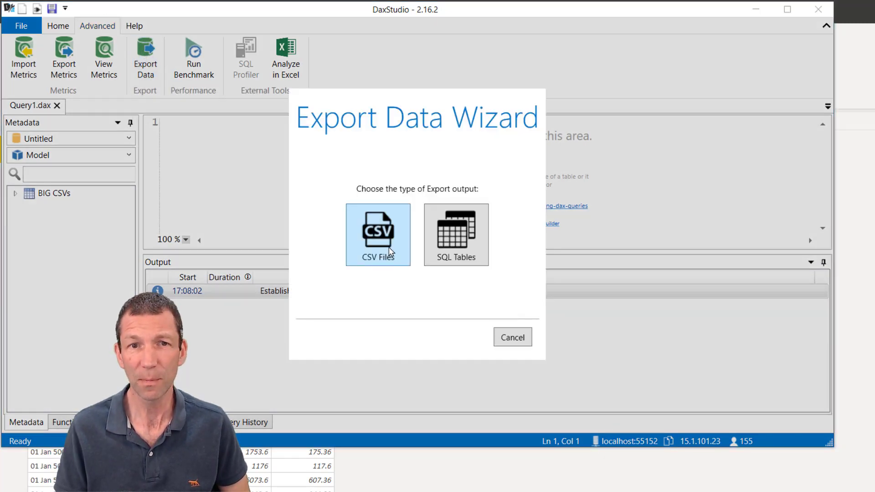
left_click(378, 234)
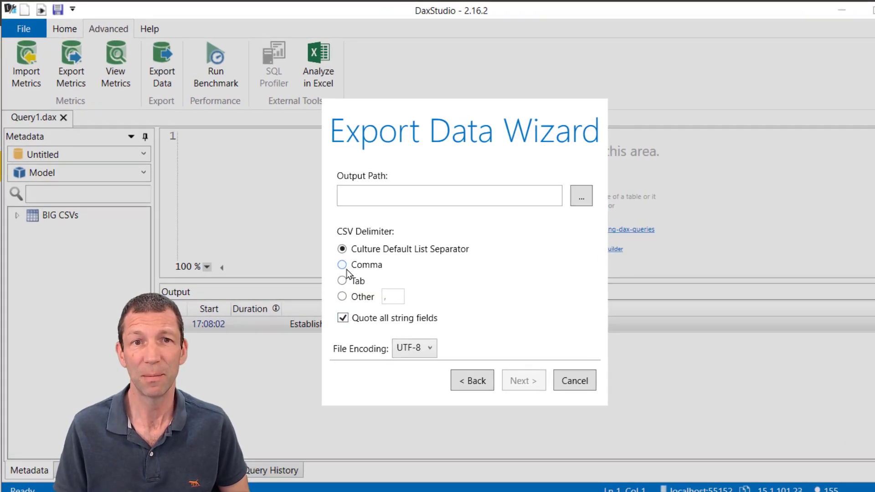
left_click(343, 264)
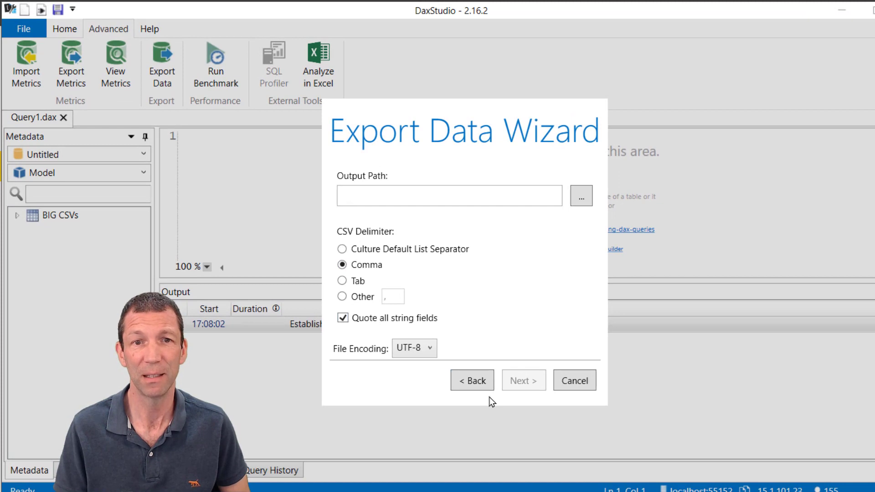
left_click(581, 196)
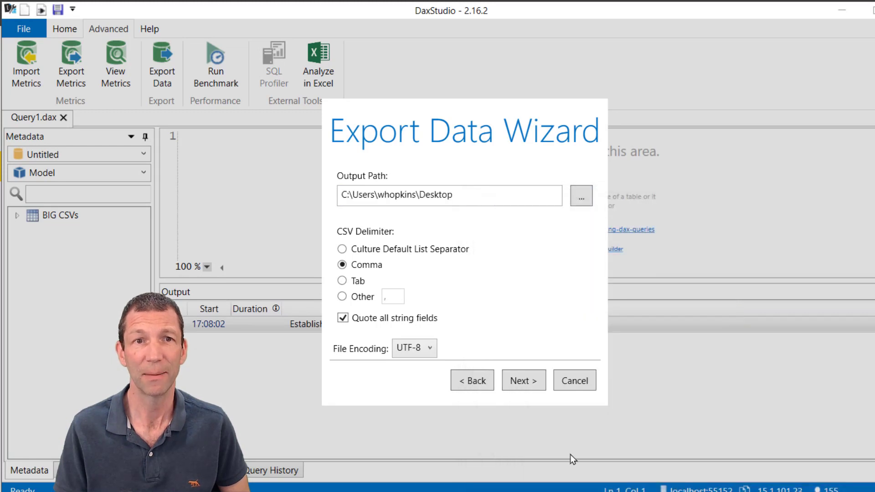
left_click(522, 381)
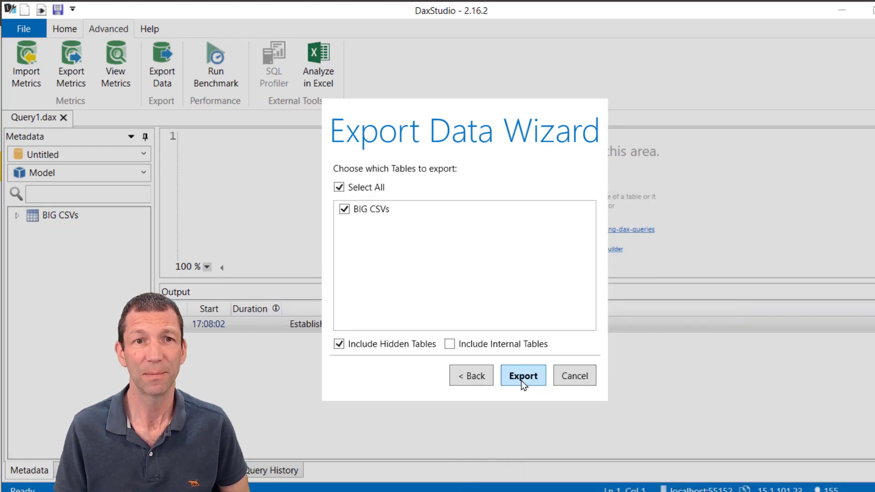
mouse_move(498, 412)
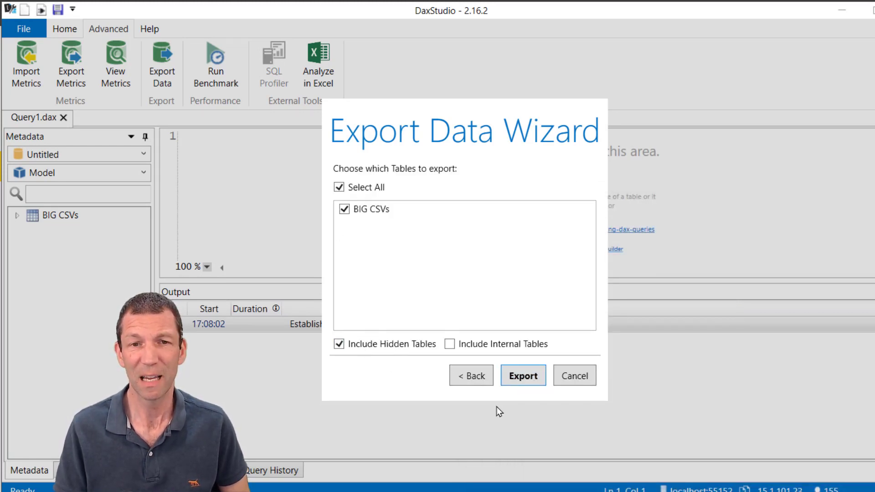
mouse_move(522, 375)
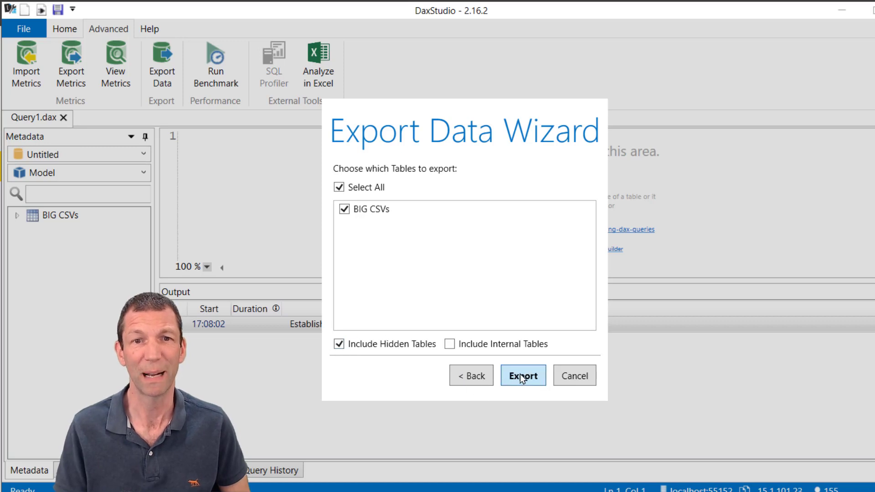
left_click(523, 375)
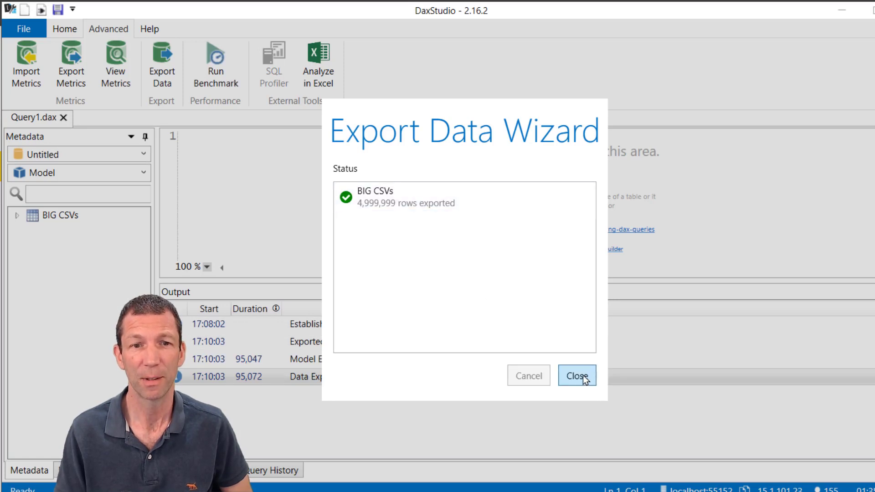
left_click(576, 375)
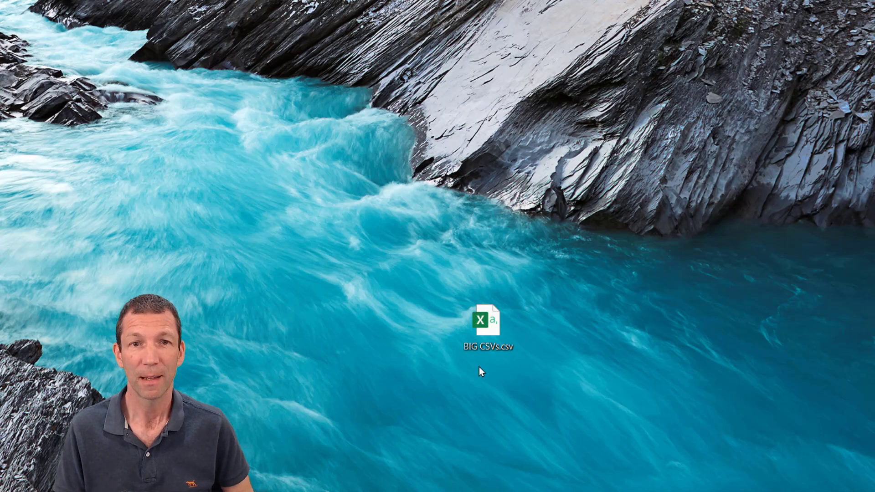
mouse_move(488, 335)
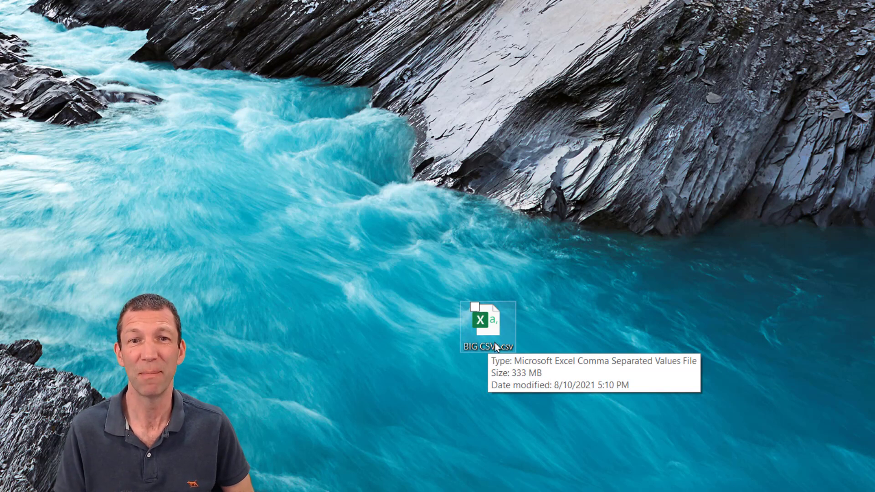
Open the 333 MB BIG CSVs.csv file in Notepad.
right_click(487, 327)
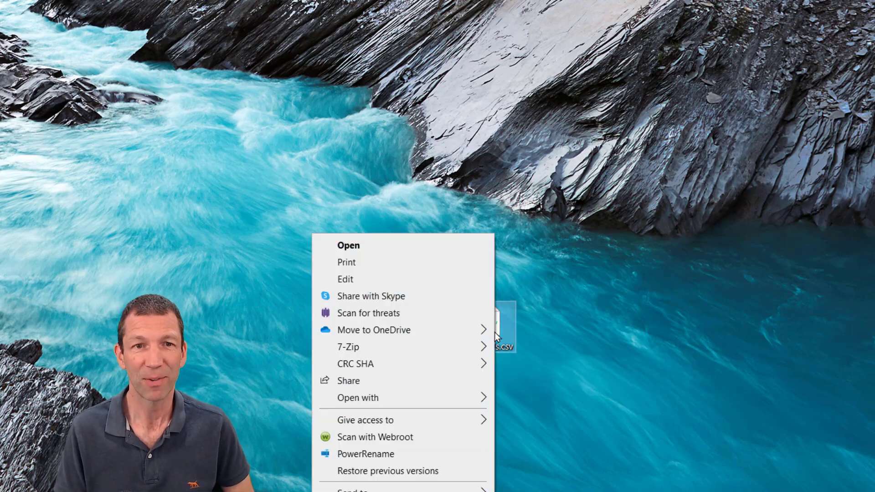
left_click(358, 398)
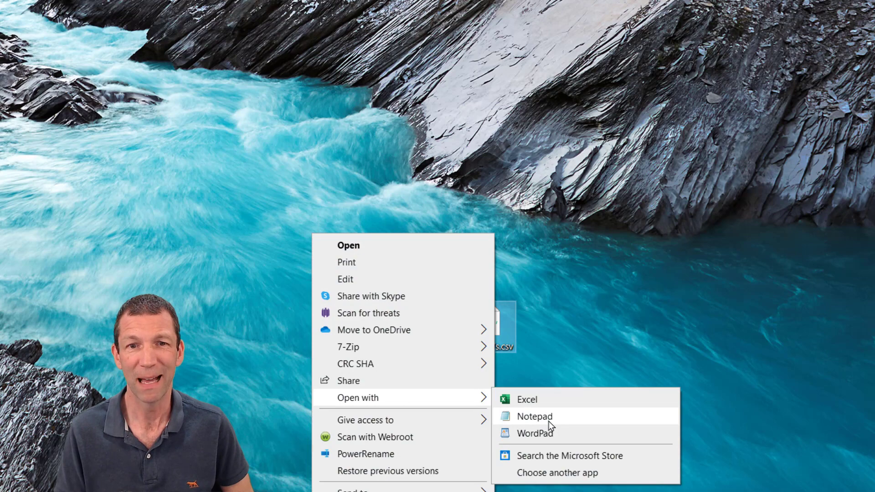
left_click(534, 415)
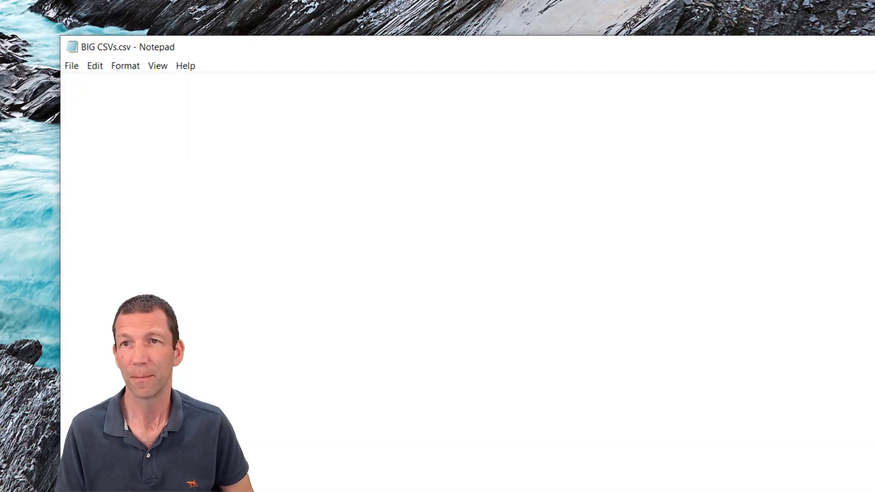